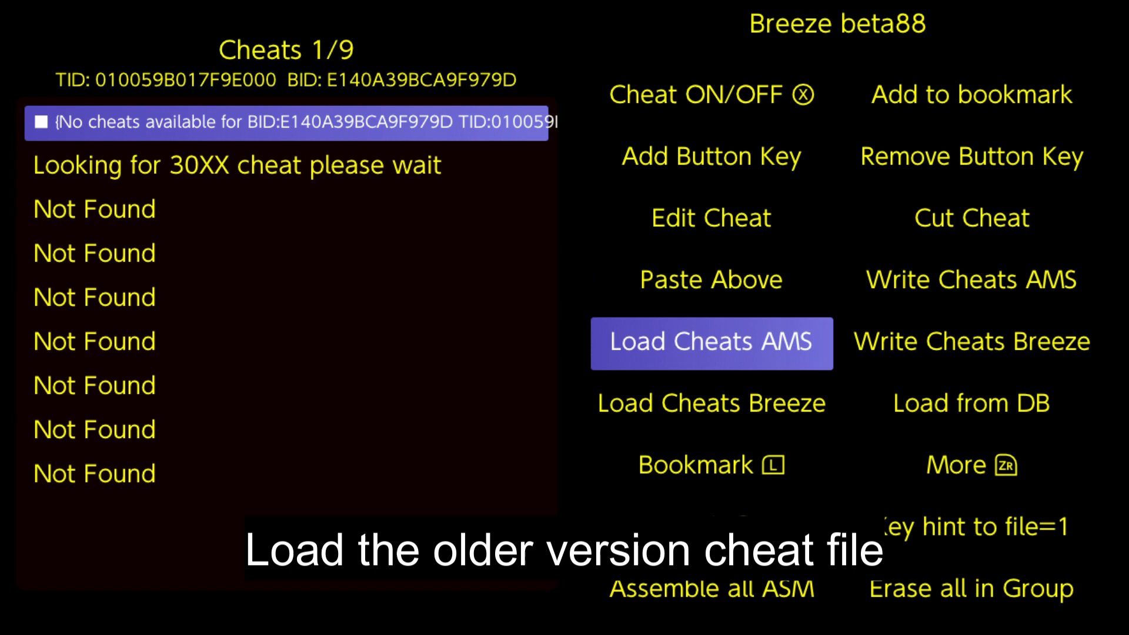
Step: Load the older-version cheat file via Load Cheats AMS so the single hp cheat is listed
{"action": "left_click", "coordinate": [971, 467]}
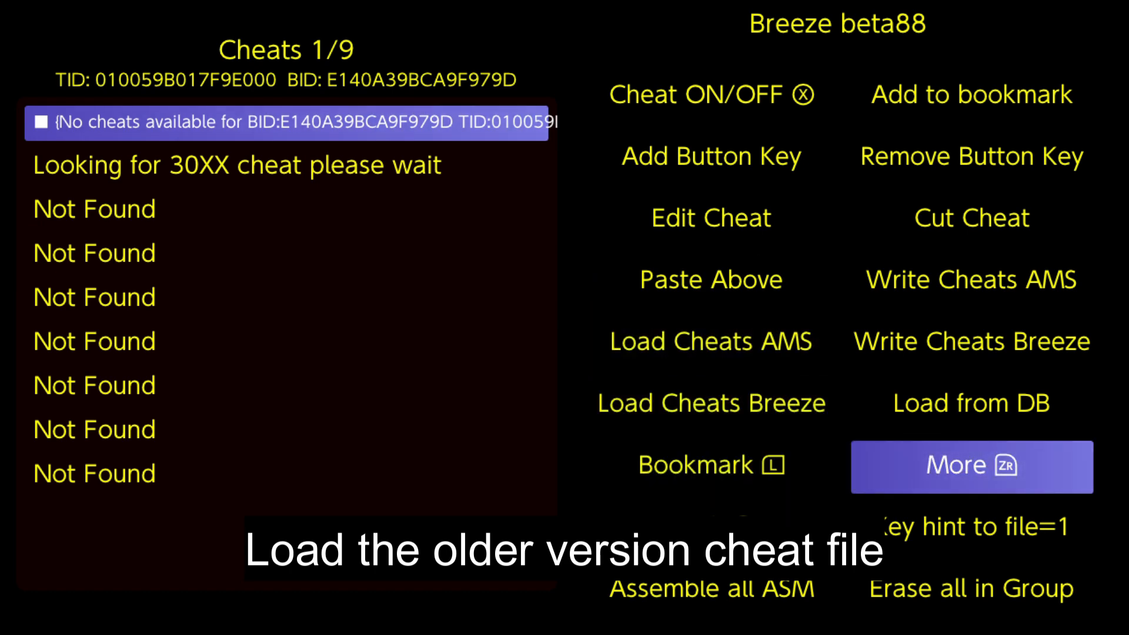
{"action": "left_click", "coordinate": [970, 467]}
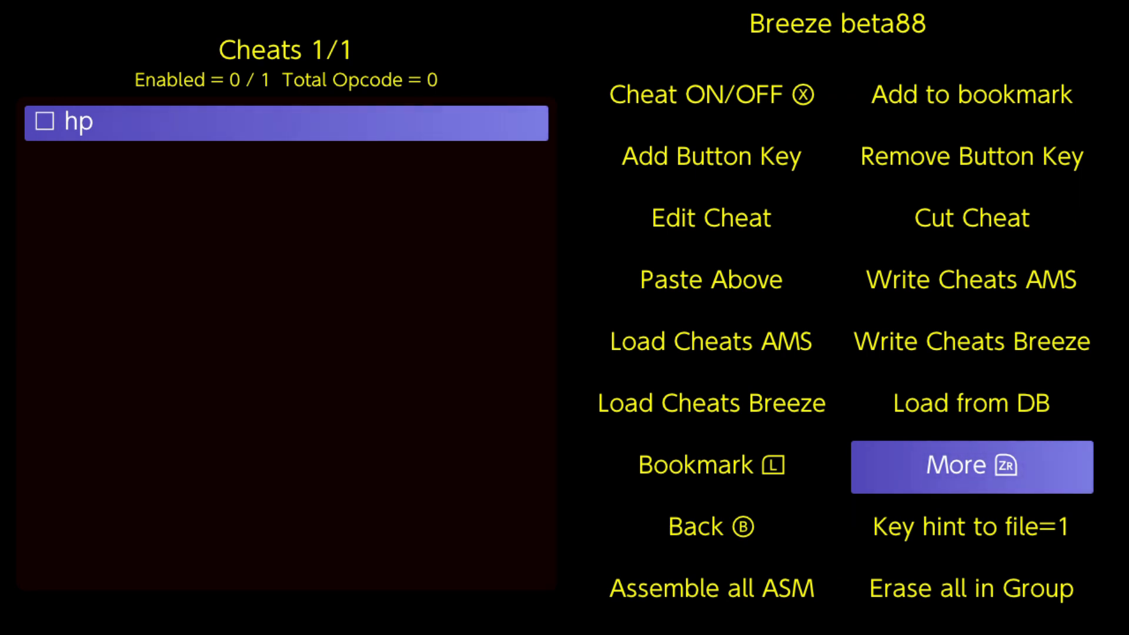
Step: Add the hp cheat's pointer candidates to bookmark file number 12
{"action": "left_click", "coordinate": [970, 158]}
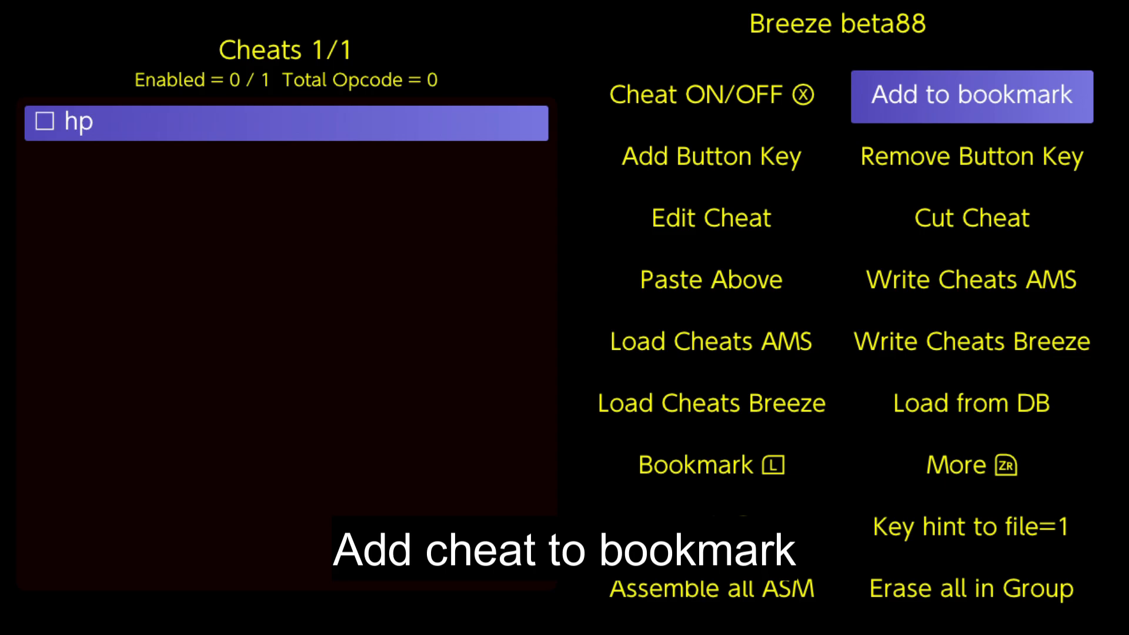
{"action": "left_click", "coordinate": [970, 95]}
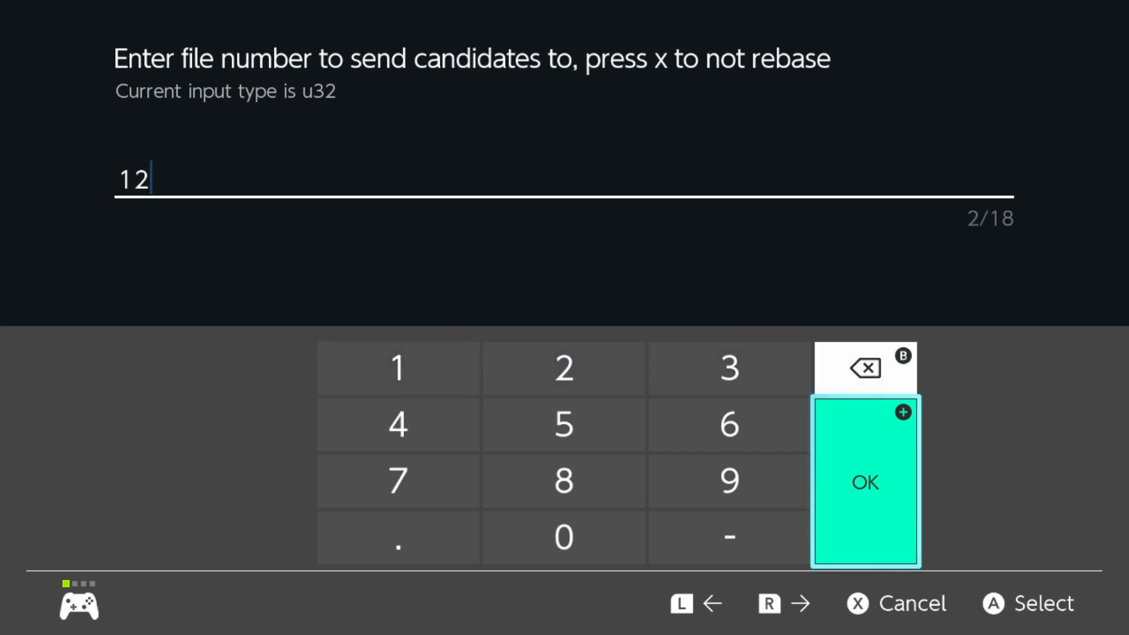
{"action": "left_click", "coordinate": [864, 482]}
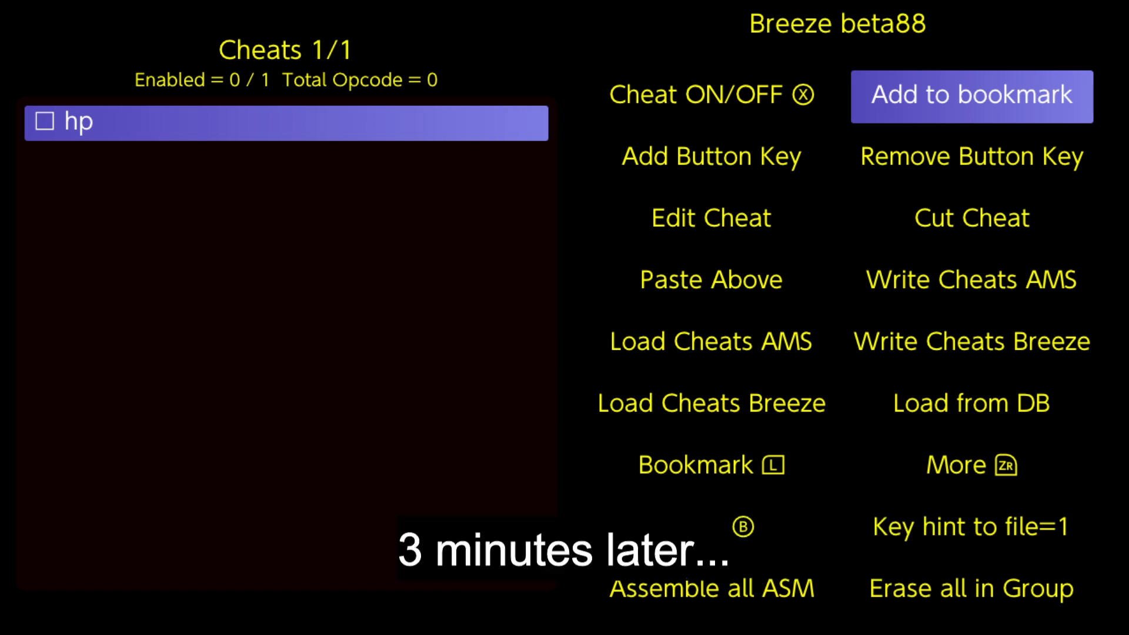
Step: Open the bookmark list showing the hp pointer candidate entries and their addresses
{"action": "left_click", "coordinate": [971, 96]}
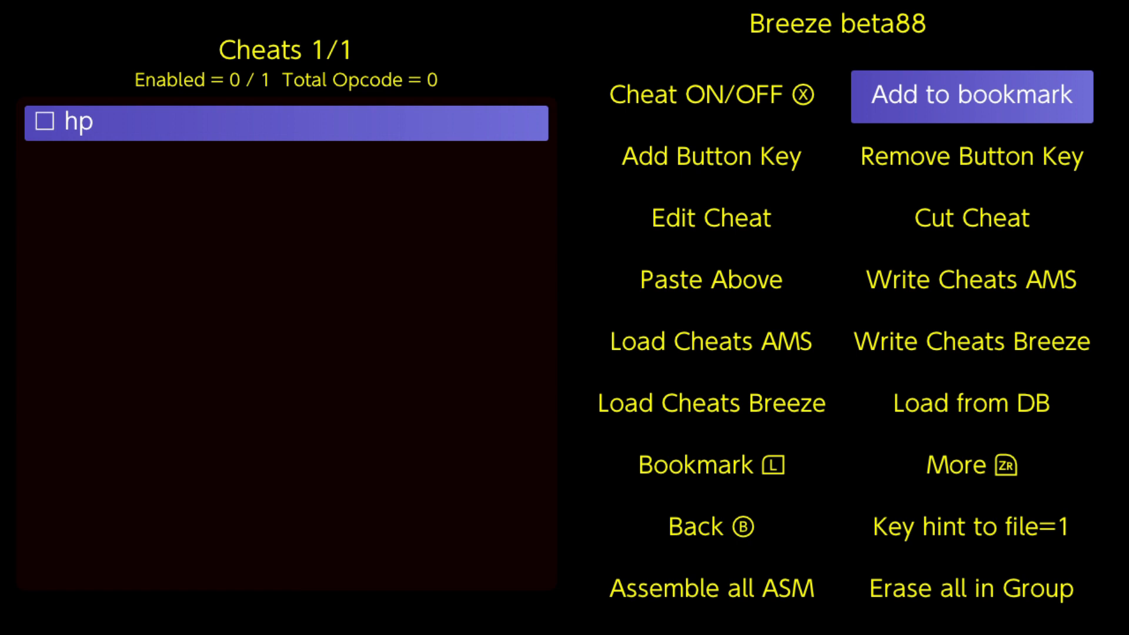
{"action": "left_click", "coordinate": [970, 404]}
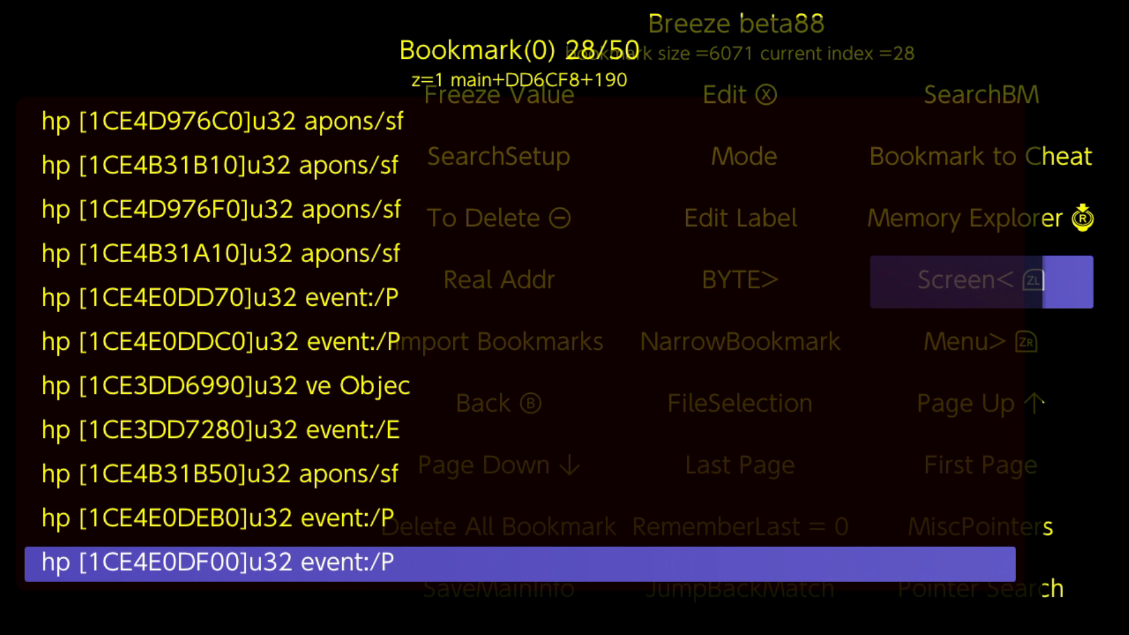
Step: In SearchSetup, set the bookmark search condition to u32 A= 8000
{"action": "left_click", "coordinate": [497, 465]}
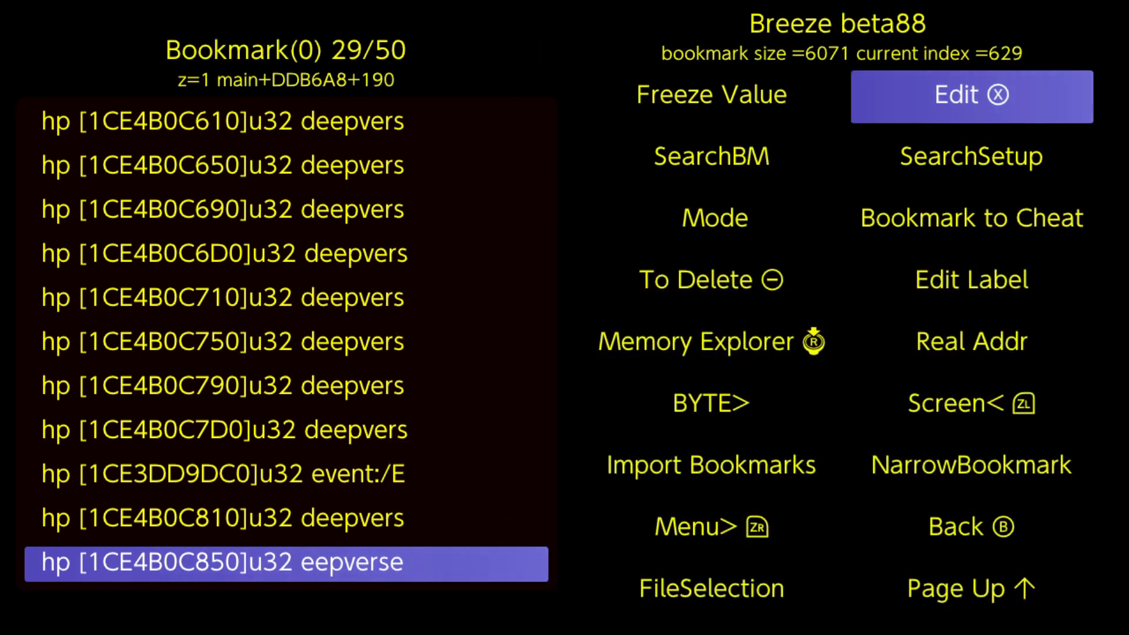
{"action": "left_click", "coordinate": [970, 156]}
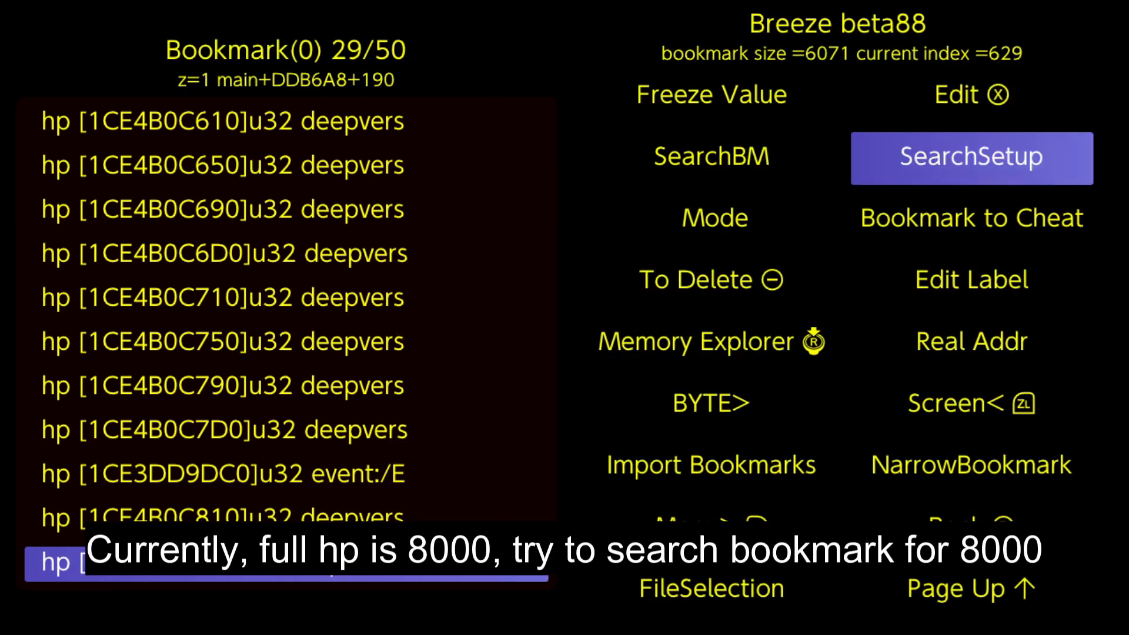
{"action": "left_click", "coordinate": [970, 158]}
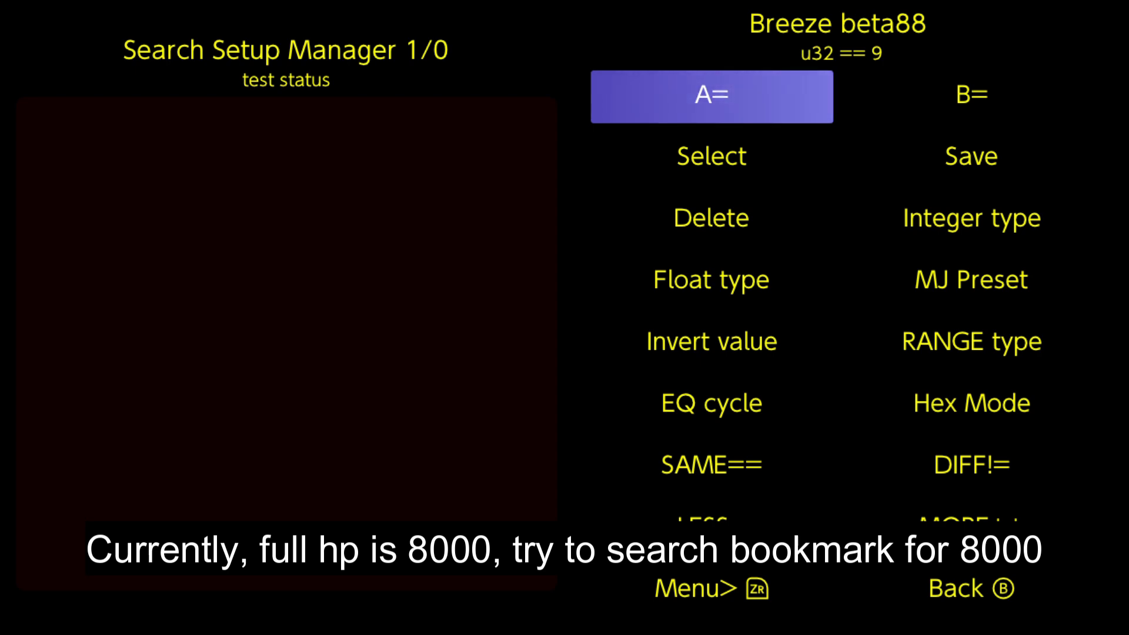
{"action": "left_click", "coordinate": [710, 96]}
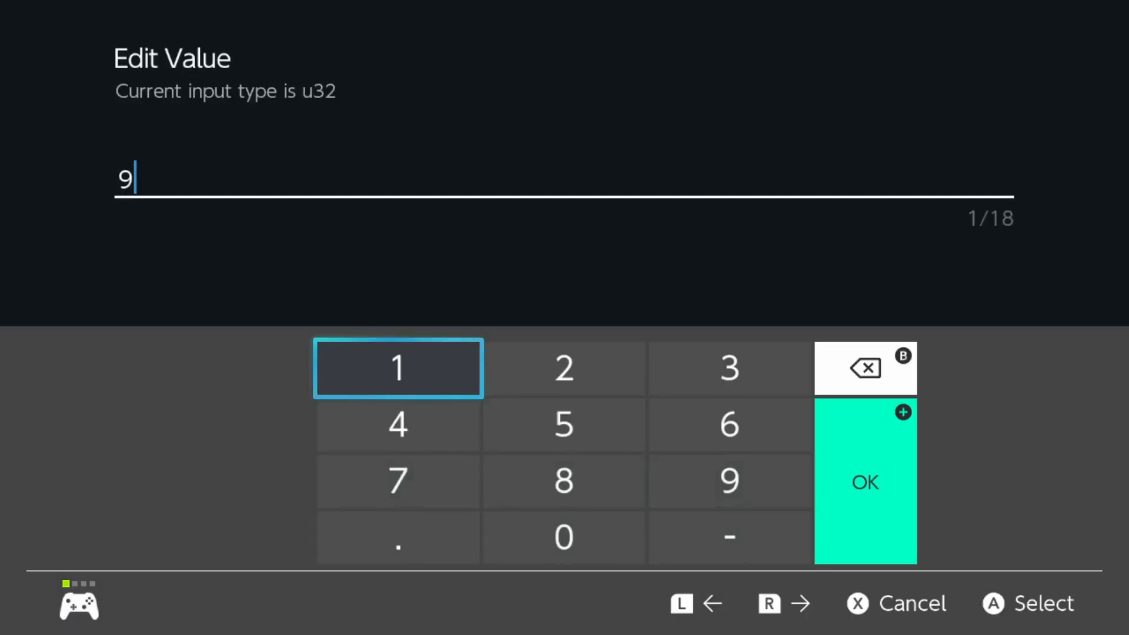
{"action": "left_click", "coordinate": [563, 538]}
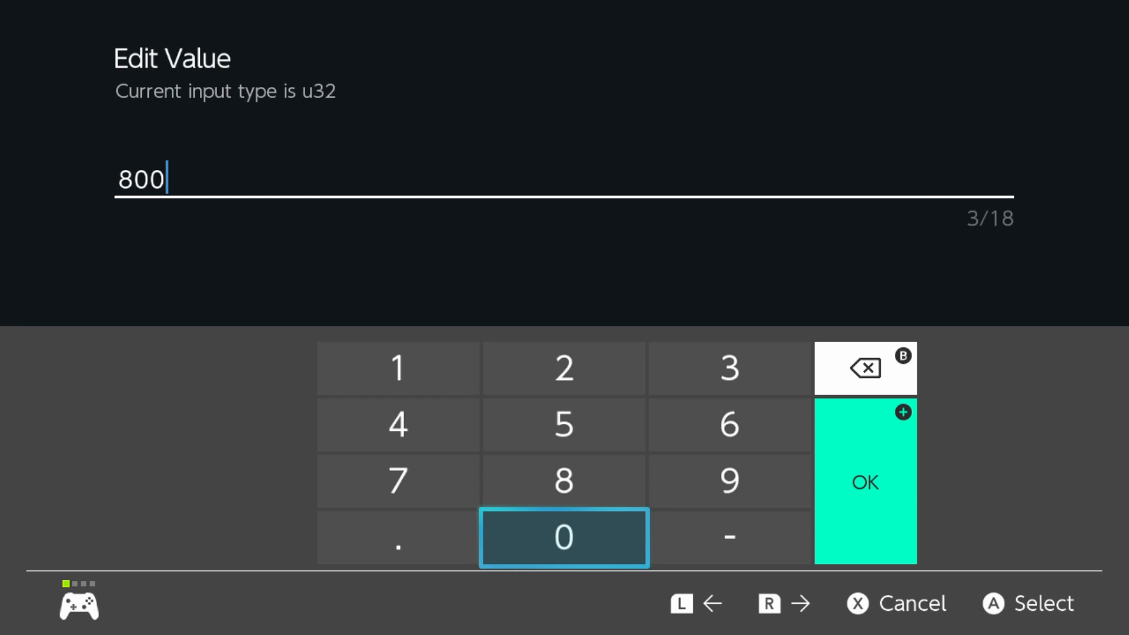
{"action": "left_click", "coordinate": [864, 482]}
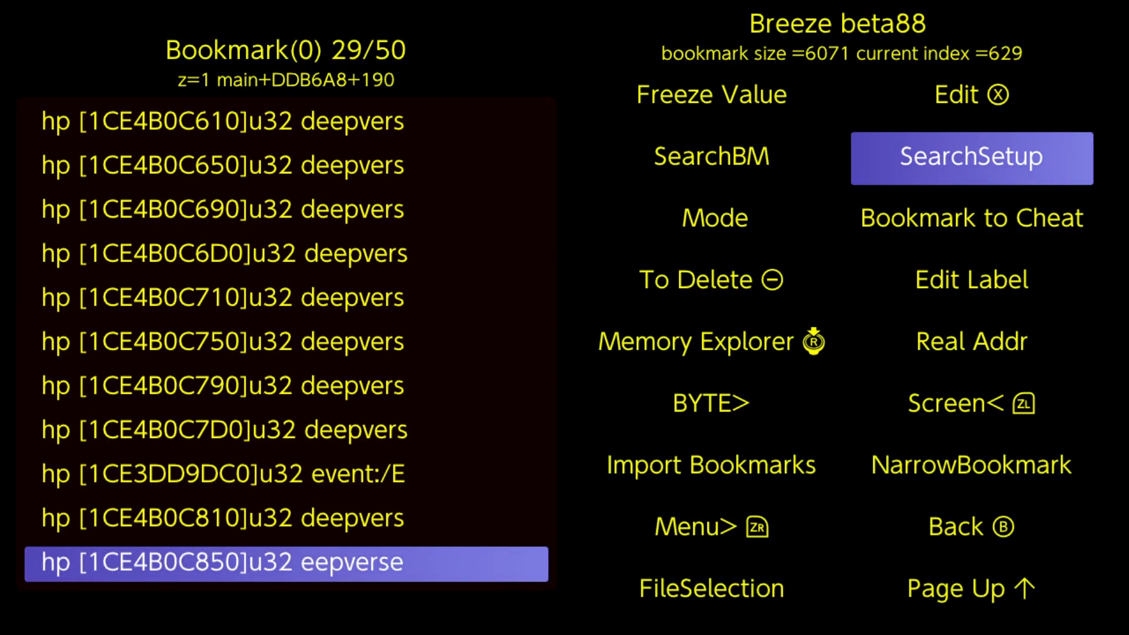
{"action": "left_click", "coordinate": [711, 157]}
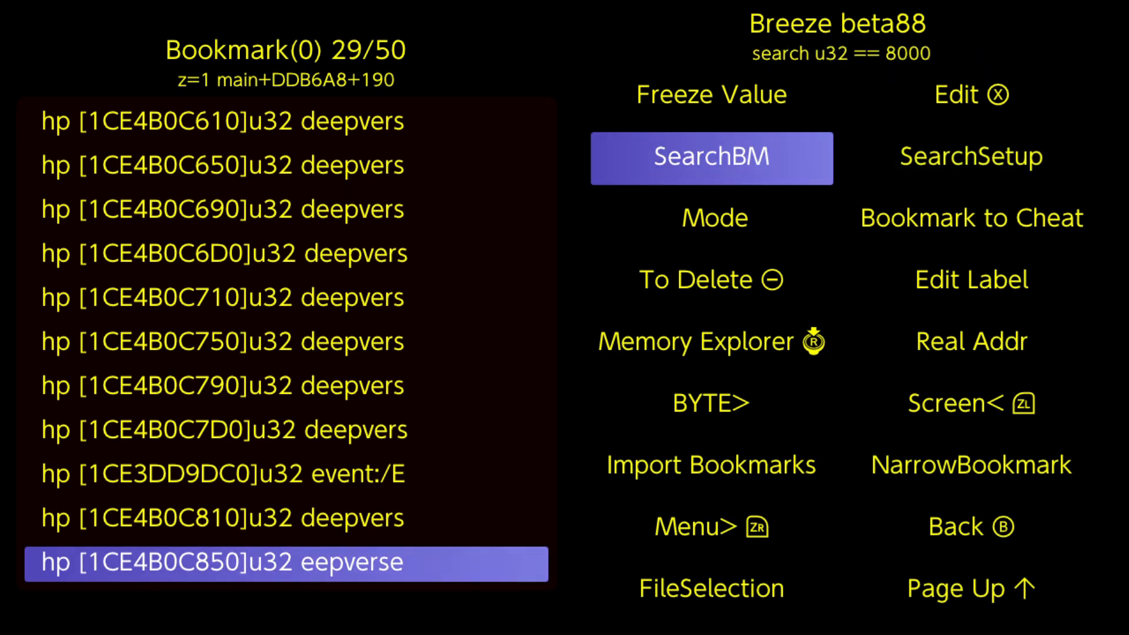
Step: Run SearchBM for 8000 into bookmark file 02, leaving one matching pointer, and return to the main menu
{"action": "left_click", "coordinate": [710, 158]}
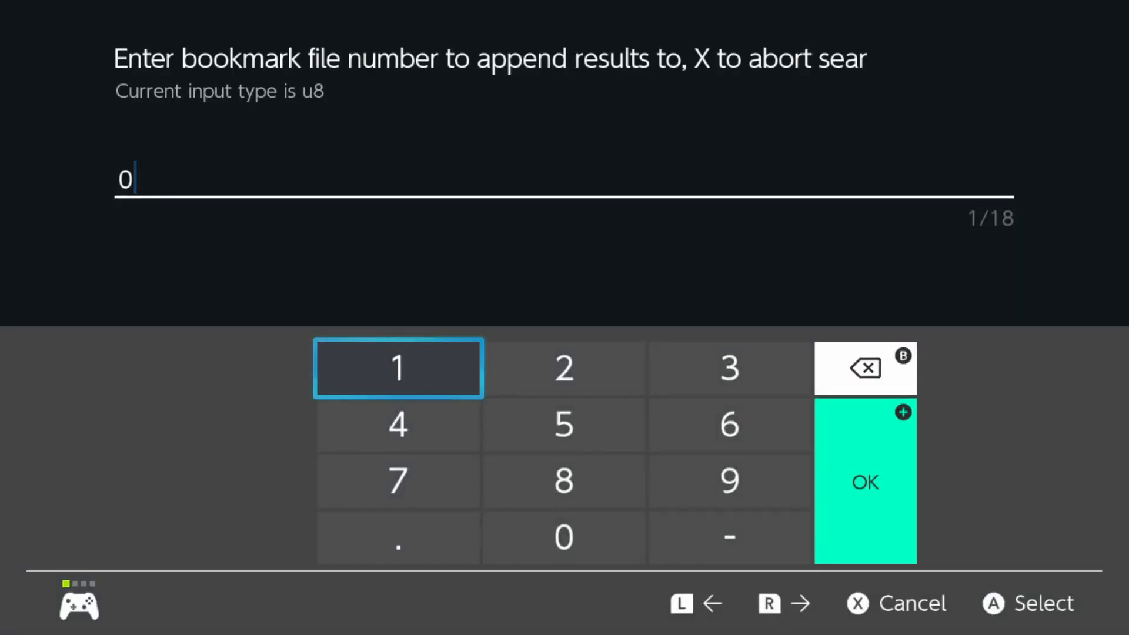
{"action": "left_click", "coordinate": [563, 368]}
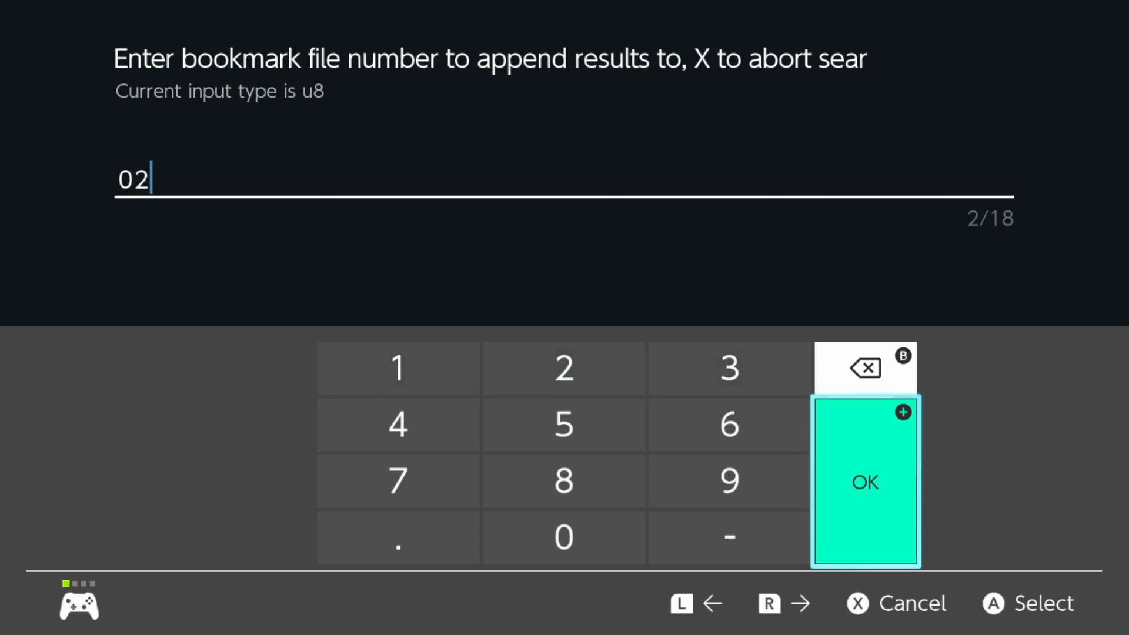
{"action": "left_click", "coordinate": [864, 482]}
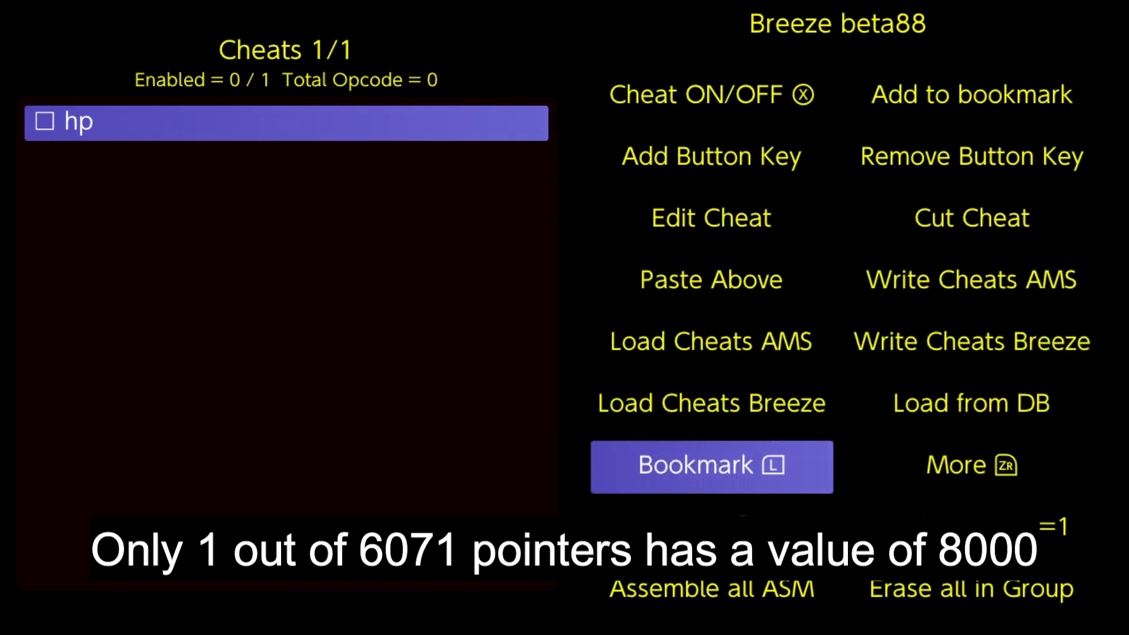
{"action": "left_click", "coordinate": [710, 466]}
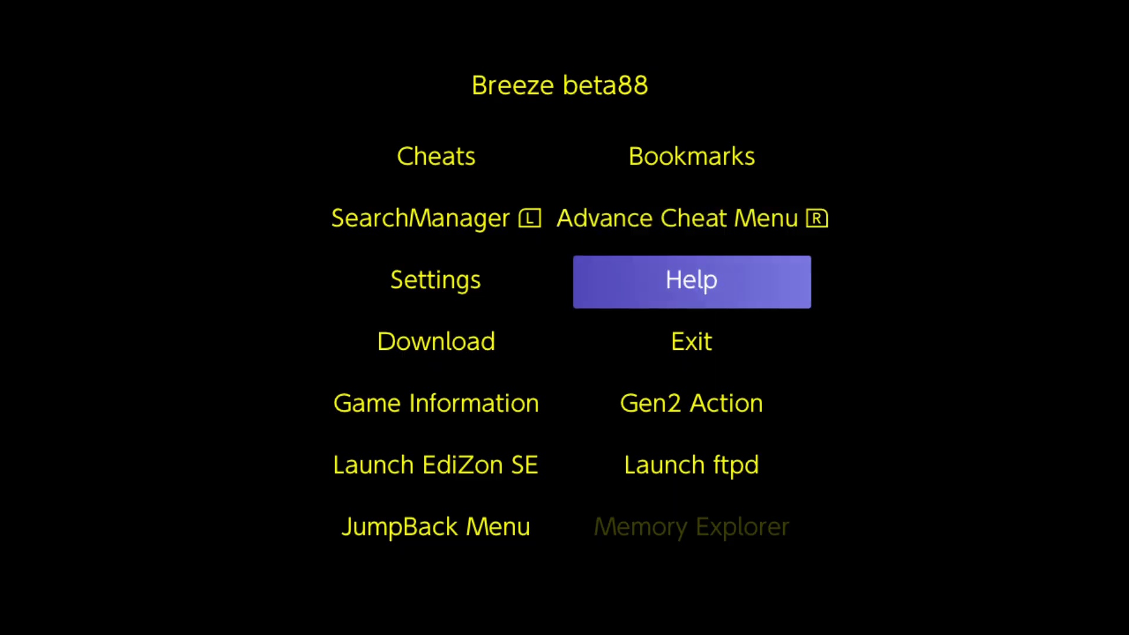
Step: In EdiZon SE, rebase the broken hp pointer chain with memory value 8000 and view the hp bookmark reading 8000
{"action": "left_click", "coordinate": [435, 465]}
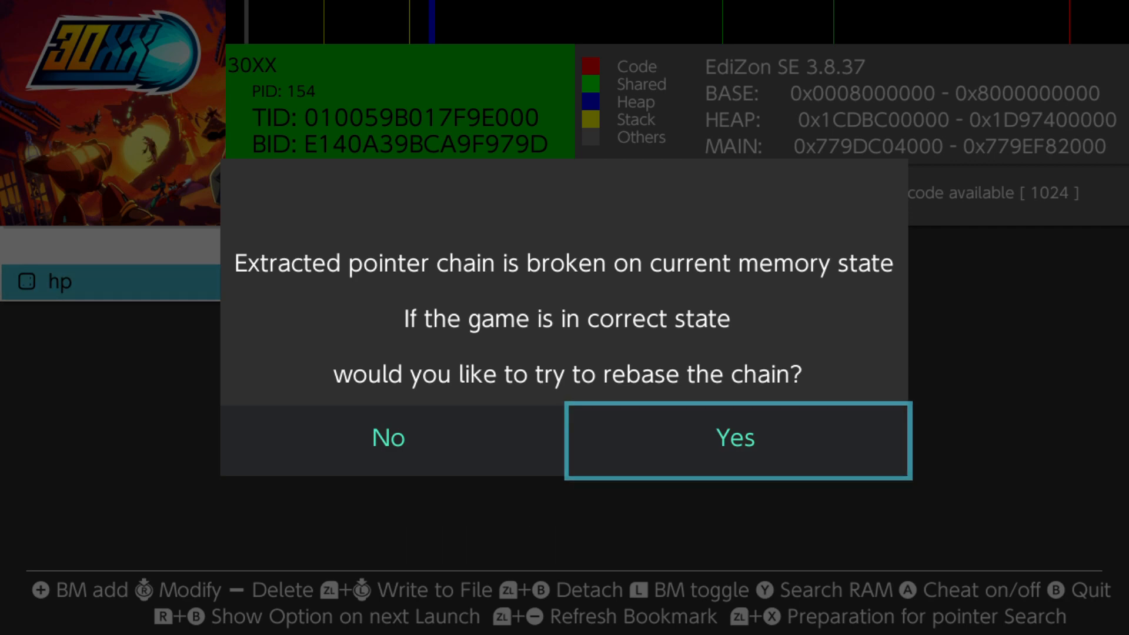
{"action": "left_click", "coordinate": [736, 437]}
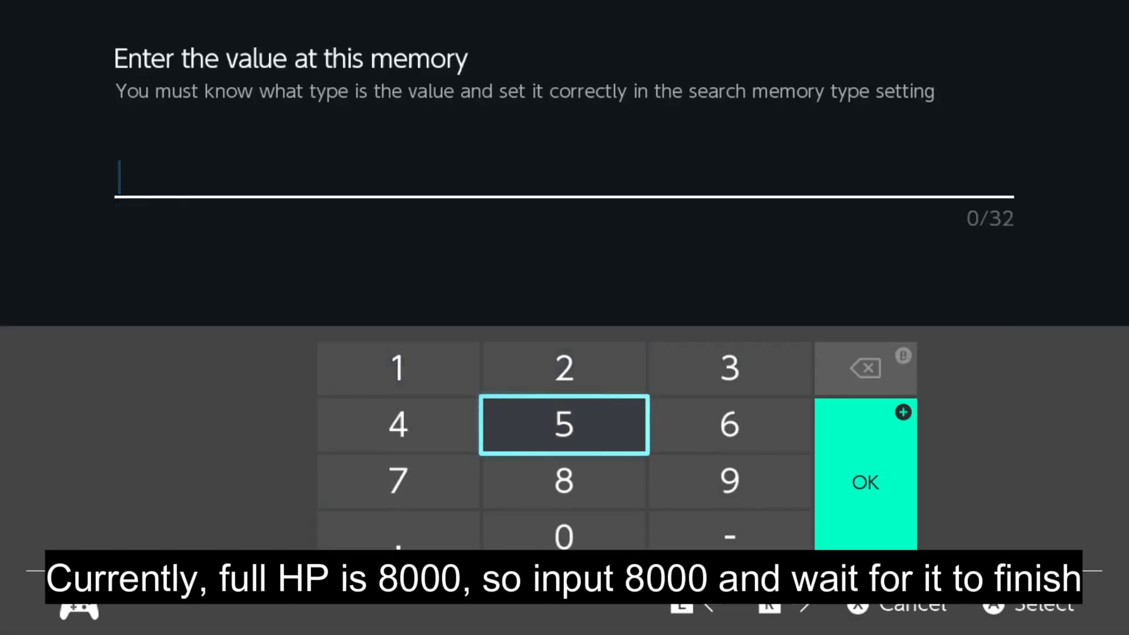
{"action": "type", "text": "8000"}
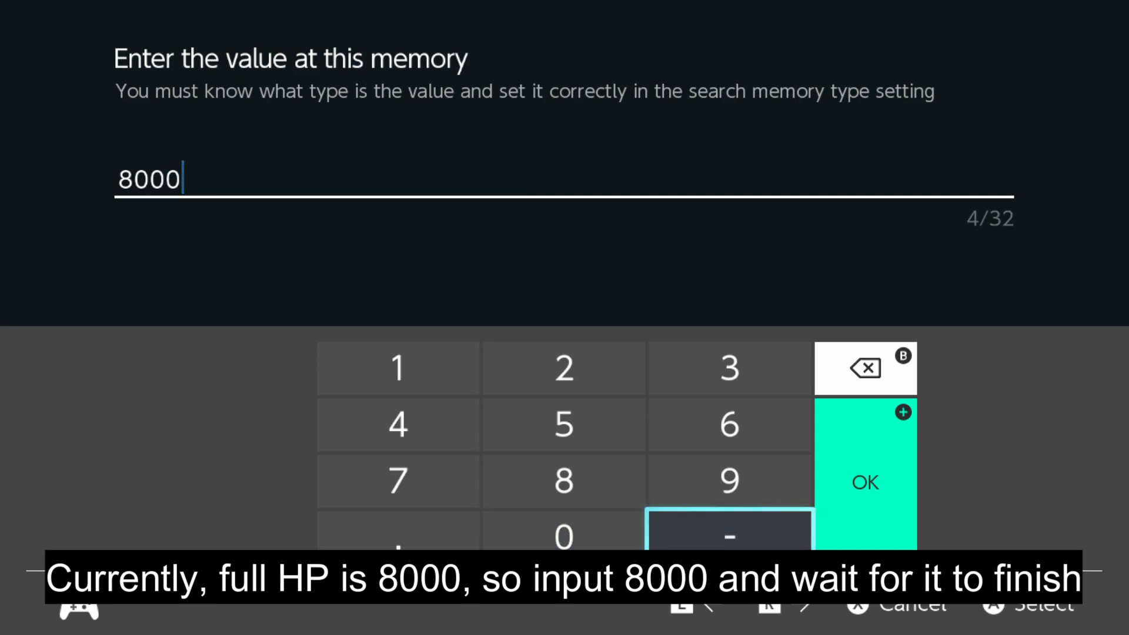
{"action": "left_click", "coordinate": [864, 480]}
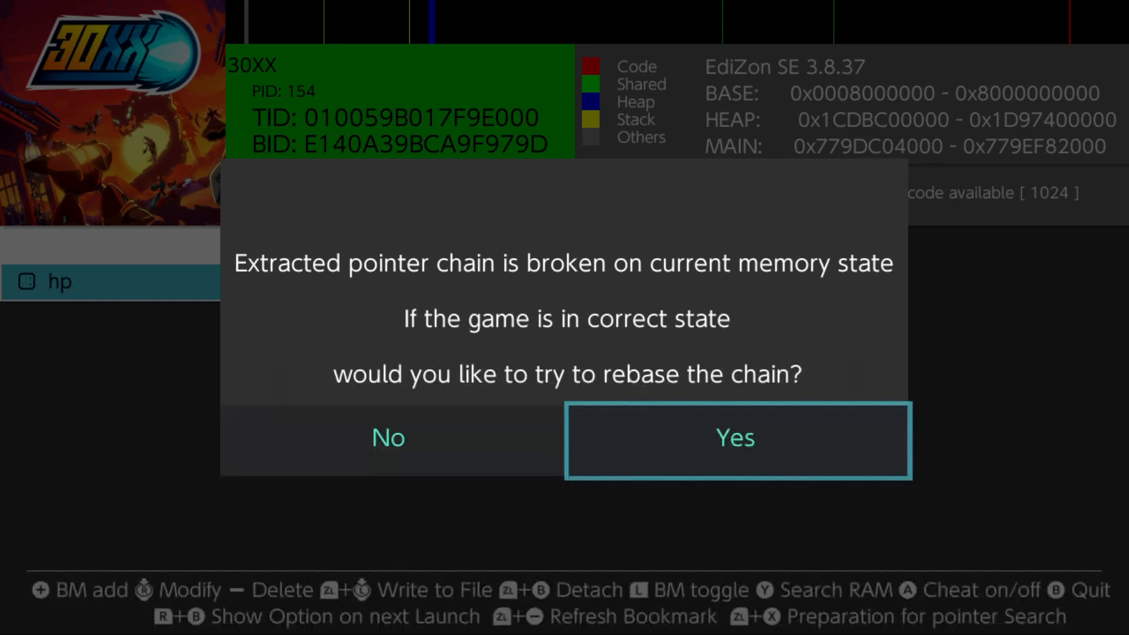
{"action": "left_click", "coordinate": [733, 438]}
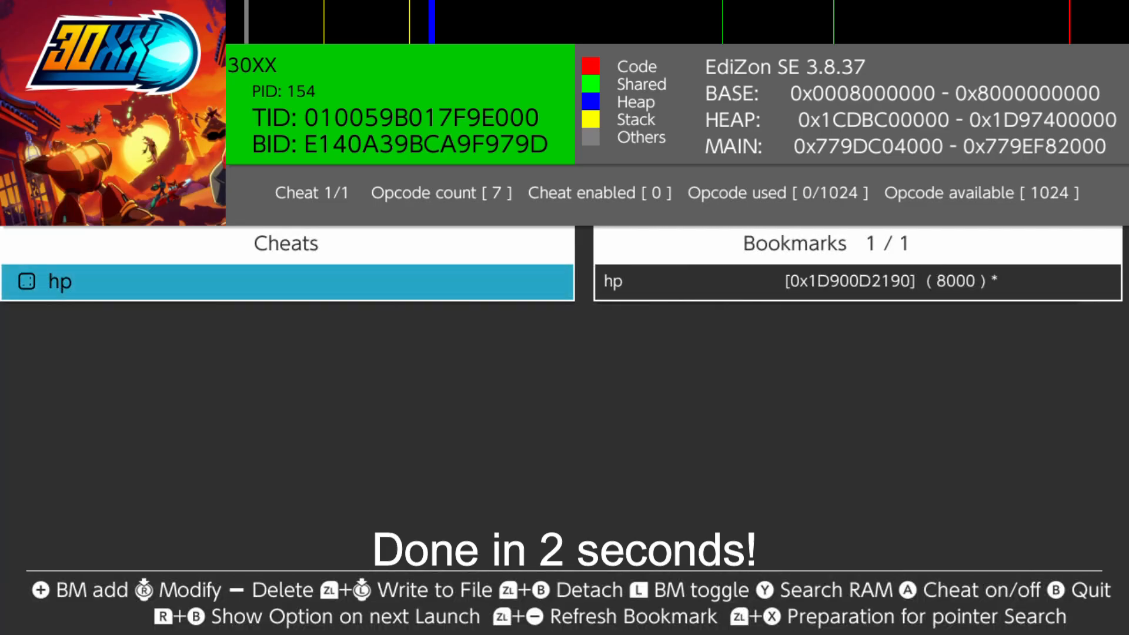
{"action": "left_click", "coordinate": [854, 281]}
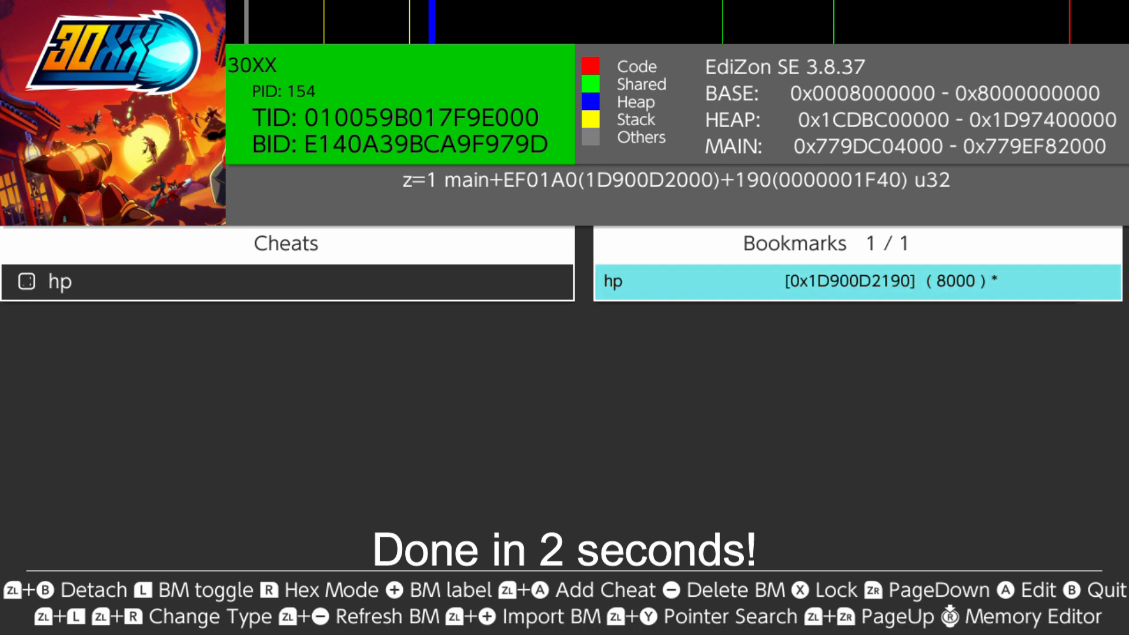